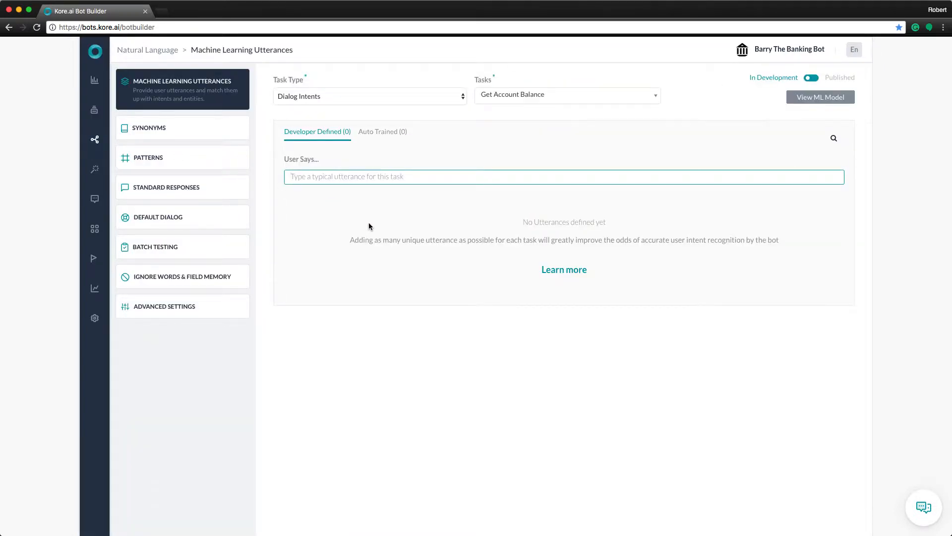
pyautogui.moveTo(466, 294)
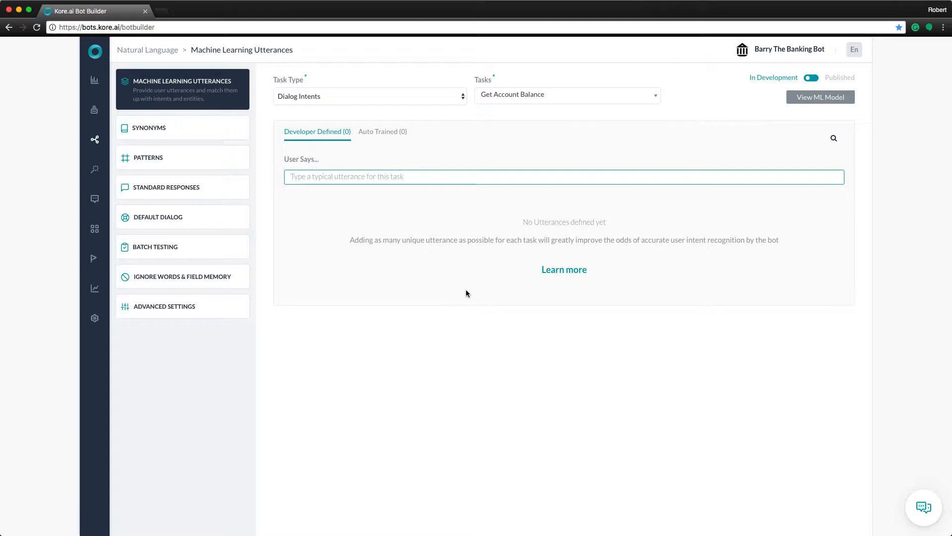
pyautogui.moveTo(471, 295)
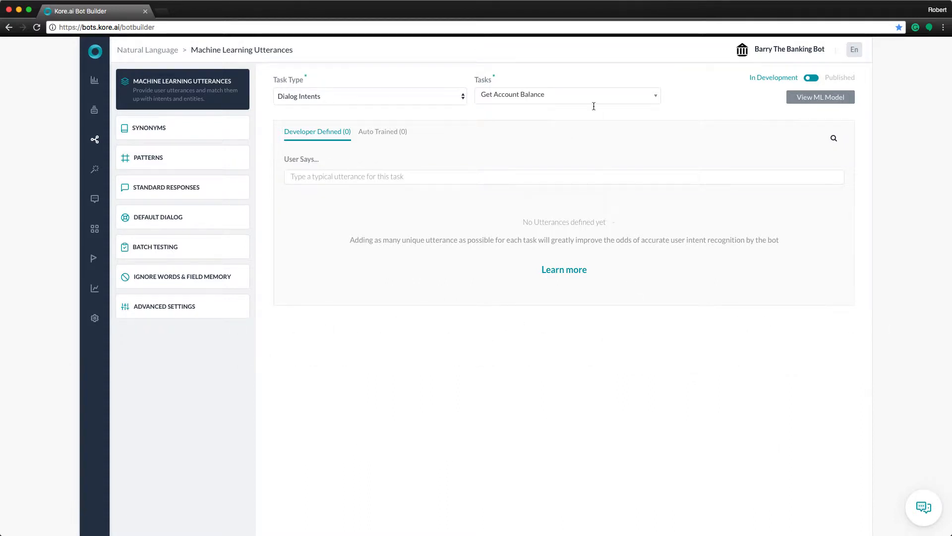
# - Switch the utterances to Make Payment and enter 'I need to pay a bill'
pyautogui.click(566, 95)
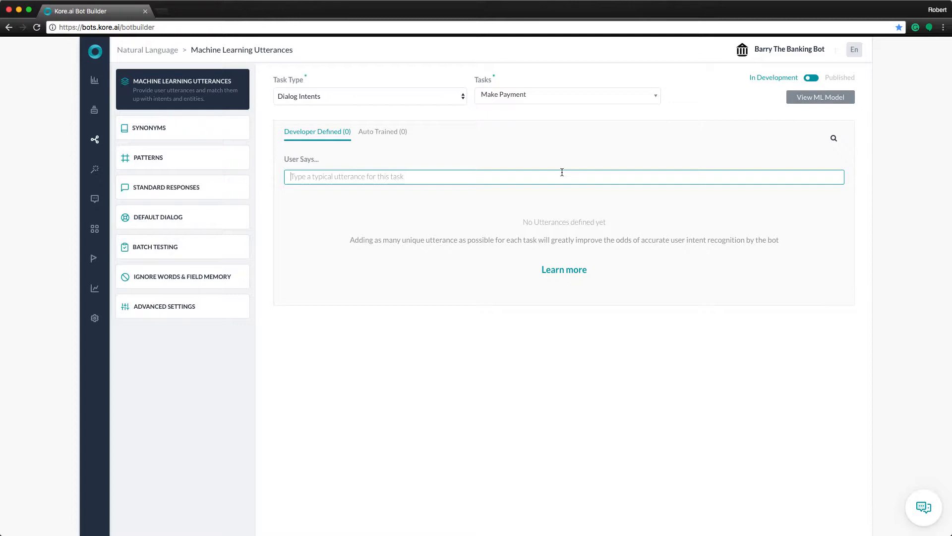
pyautogui.moveTo(595, 183)
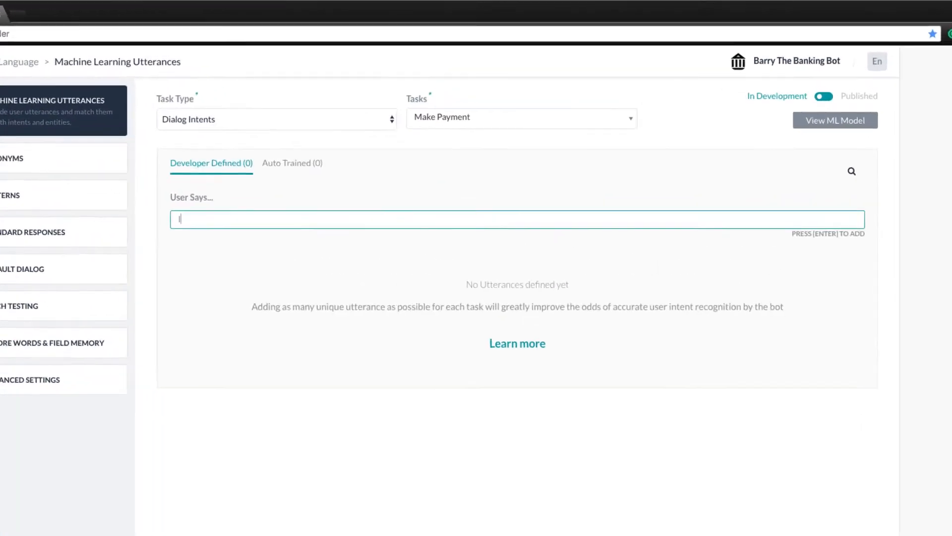
pyautogui.write('I need to pay a bill')
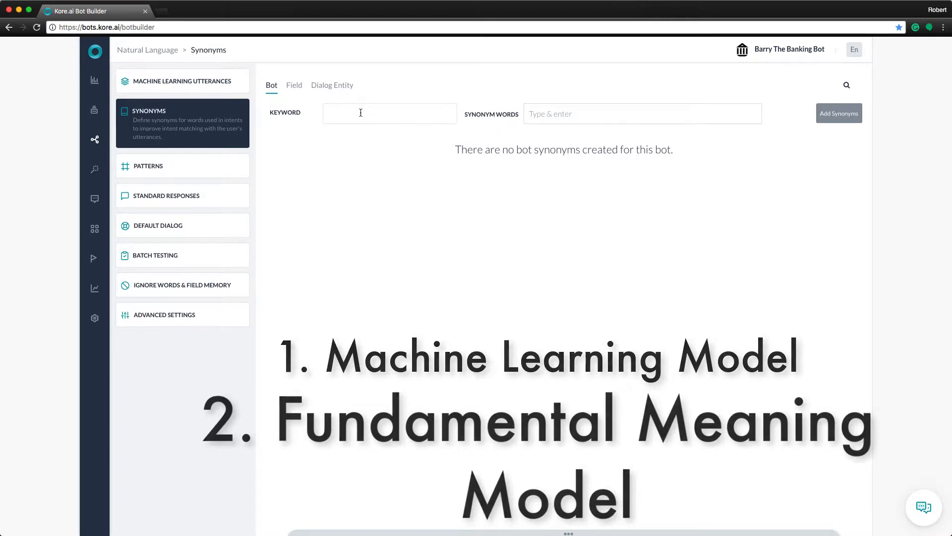
# - Add bot synonym keyword pay with the synonym spend
pyautogui.click(389, 113)
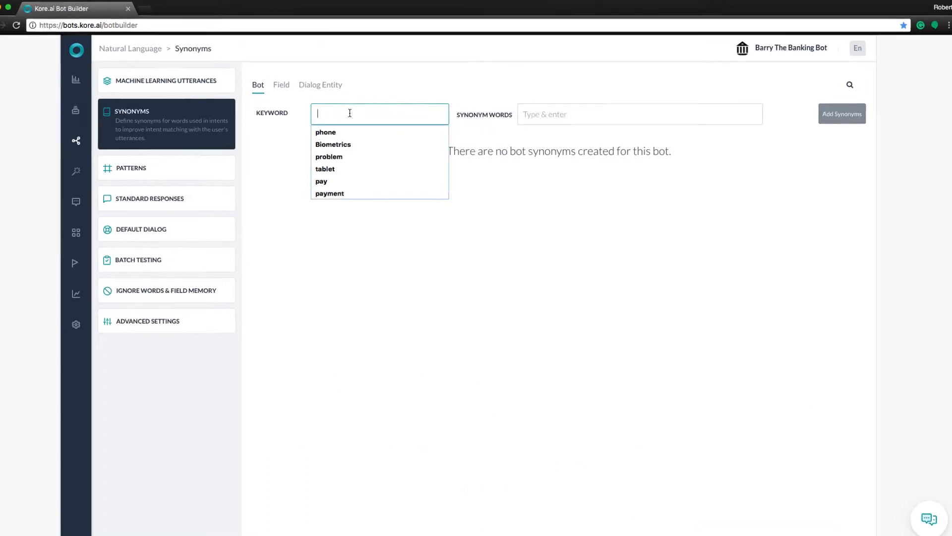
pyautogui.click(321, 180)
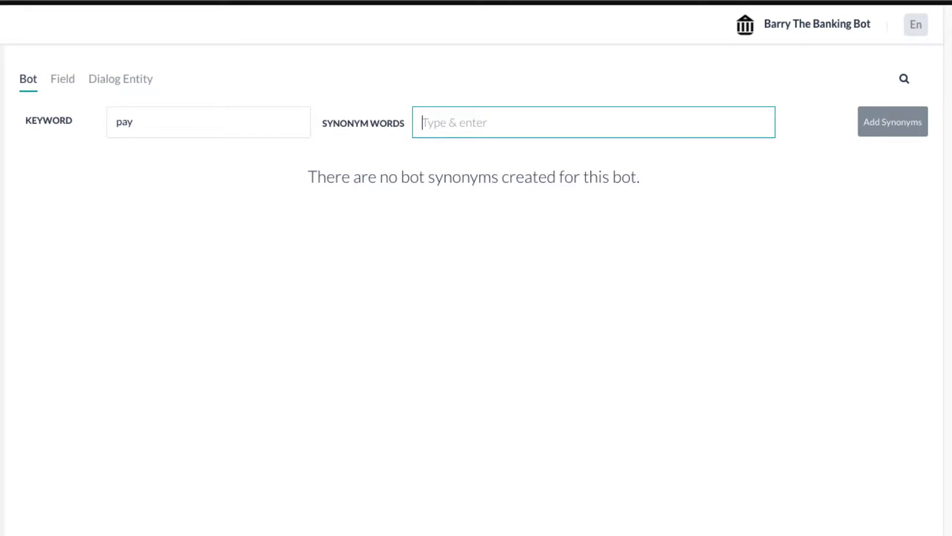
pyautogui.write('spend')
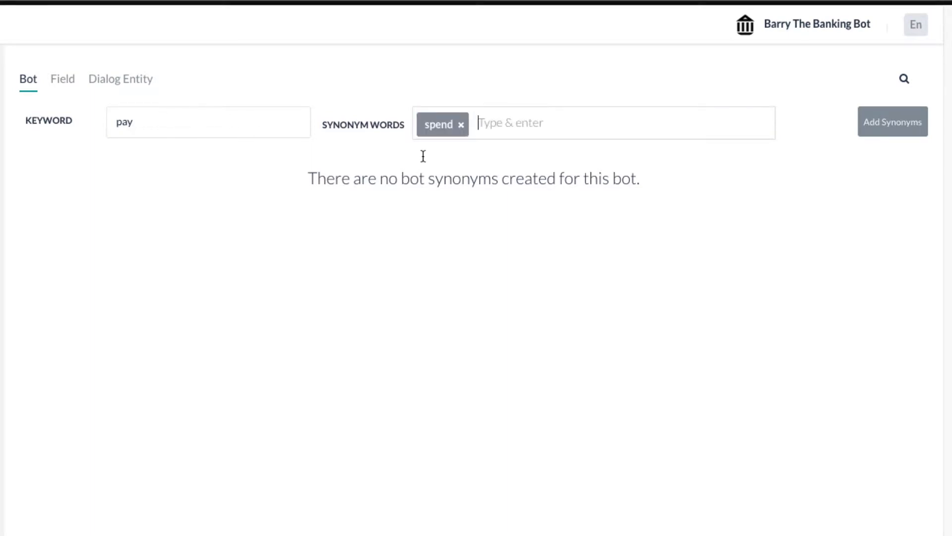
pyautogui.click(893, 121)
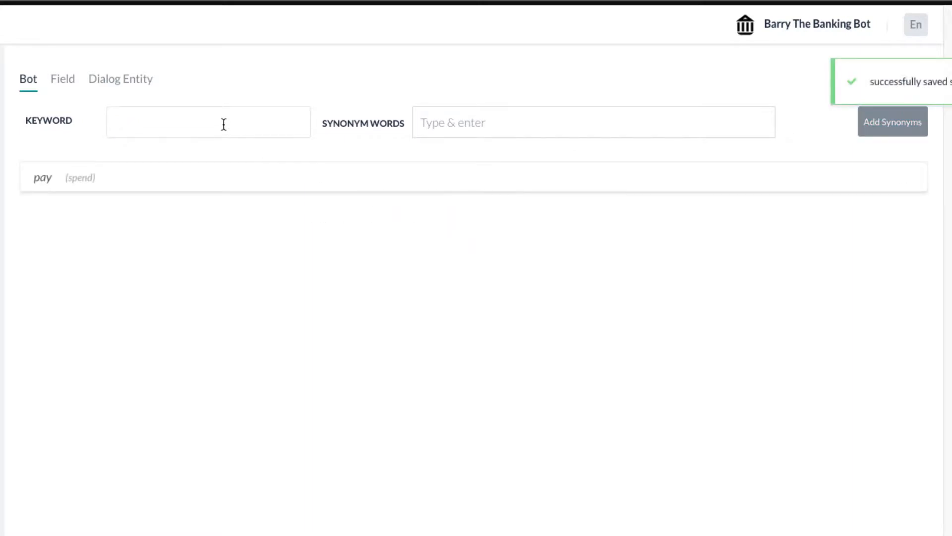
# - Add bot synonym keyword balance with the synonym bill, then move on to Patterns
pyautogui.write('balance')
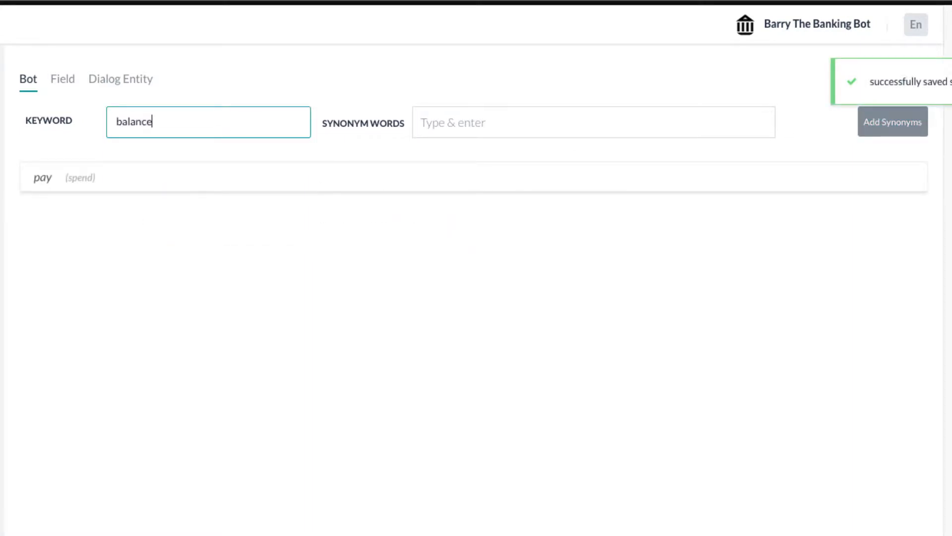
pyautogui.click(593, 122)
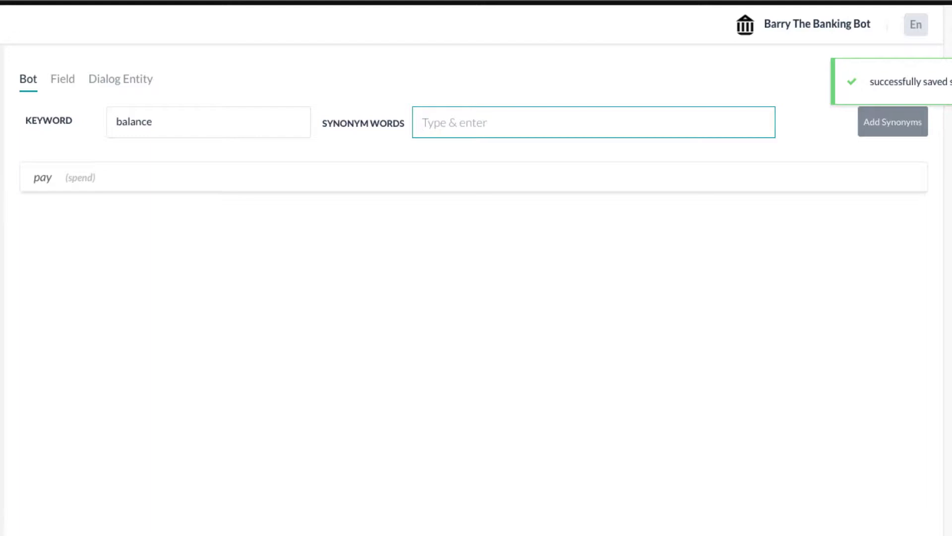
pyautogui.write('bill')
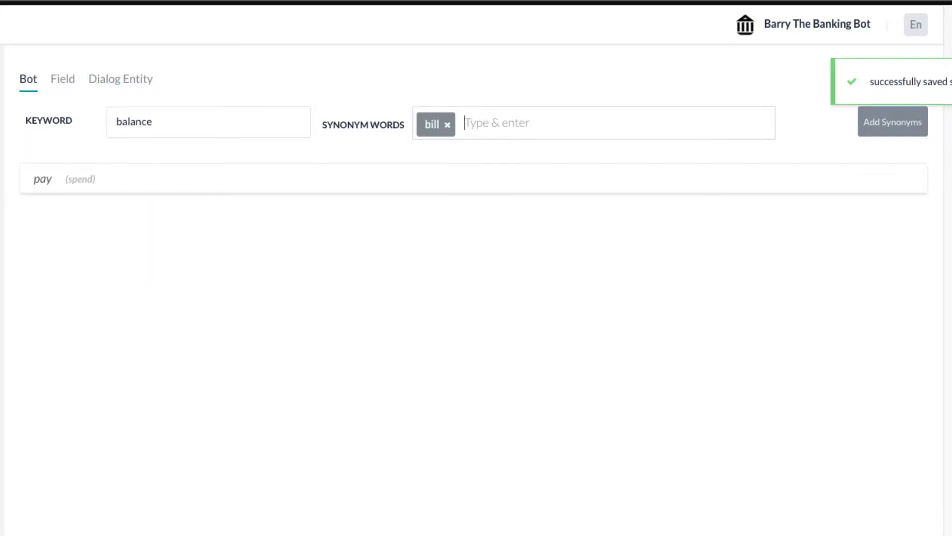
pyautogui.click(892, 121)
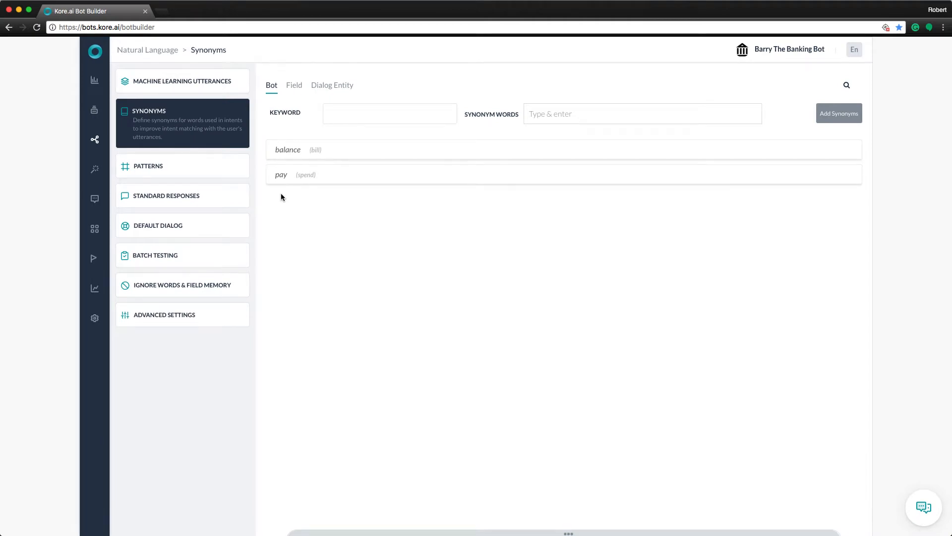
pyautogui.click(148, 166)
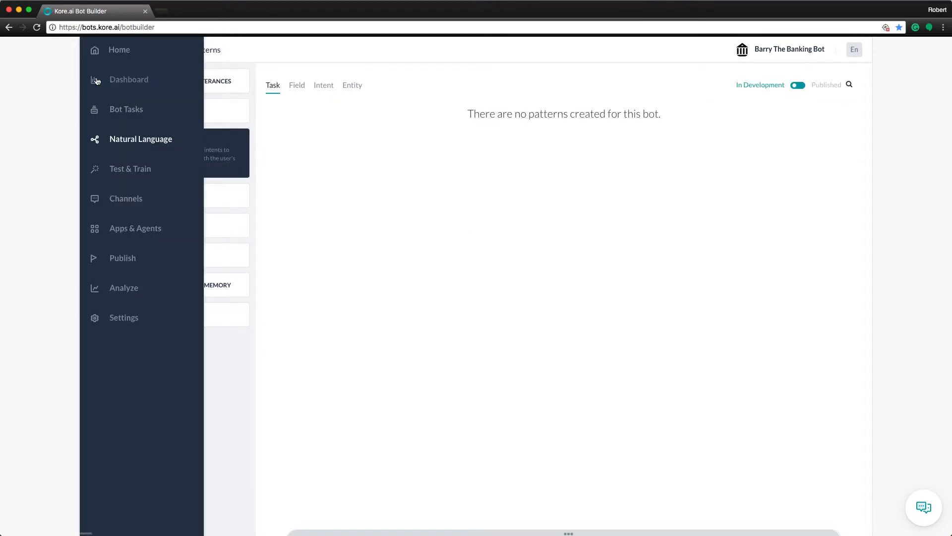
# - Enter '* dollars' as a pattern for the Make Payment task's PaymentAmount entity
pyautogui.click(126, 109)
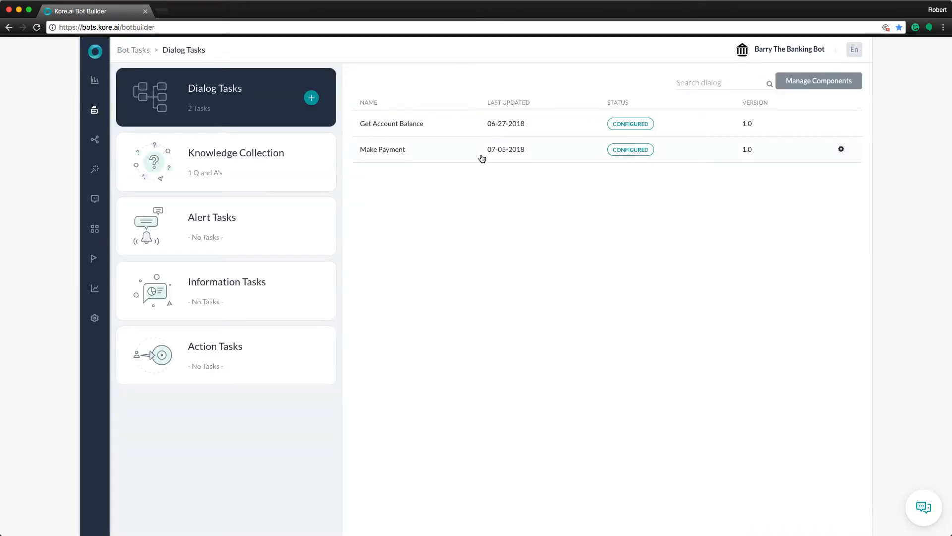
pyautogui.click(382, 149)
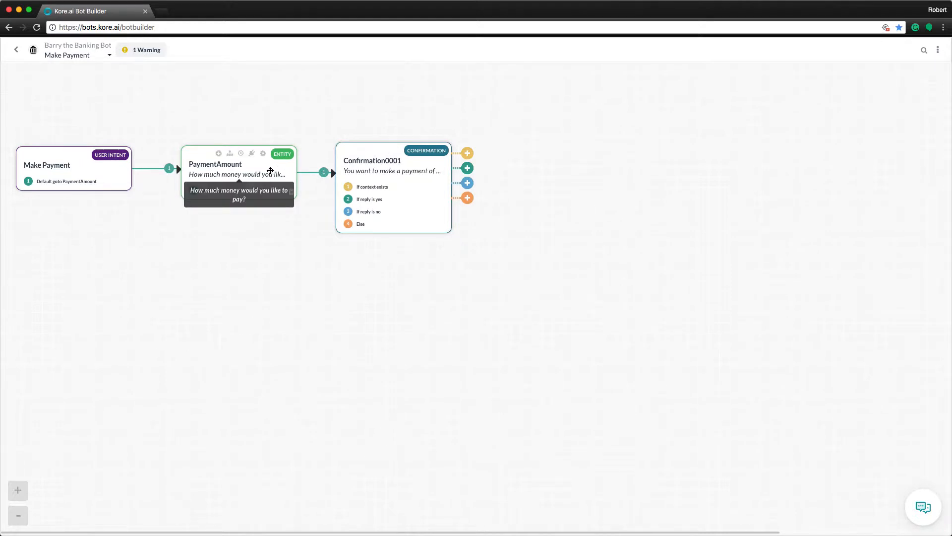
pyautogui.click(262, 152)
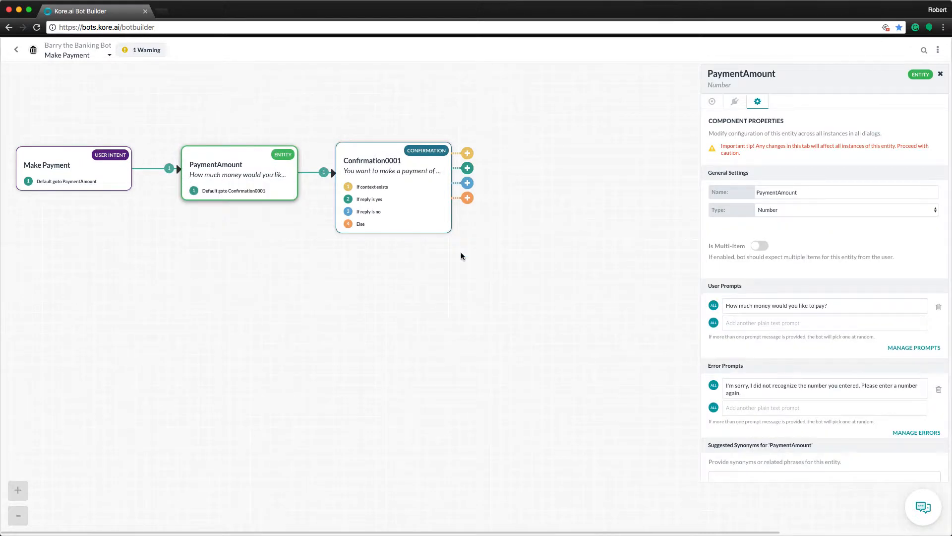
pyautogui.scroll(-3)
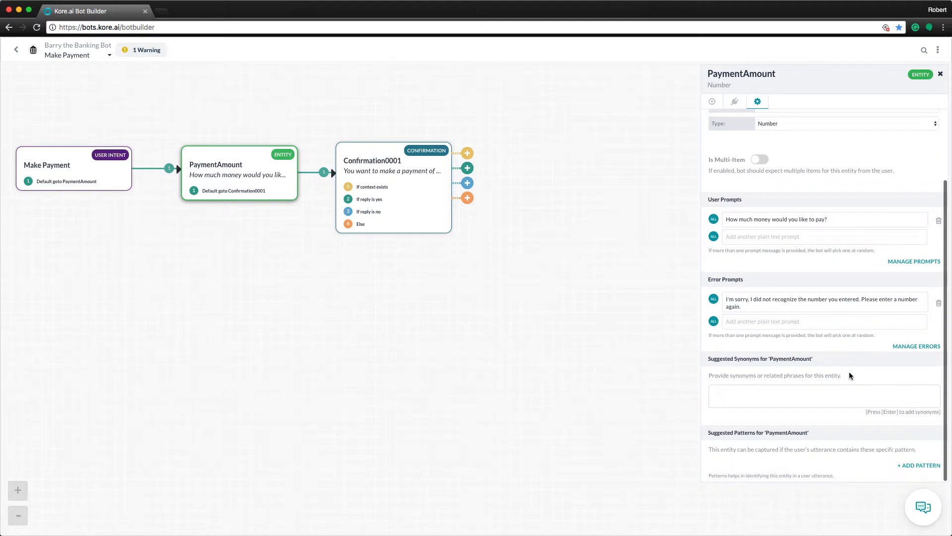
pyautogui.moveTo(887, 418)
pyautogui.write('pay')
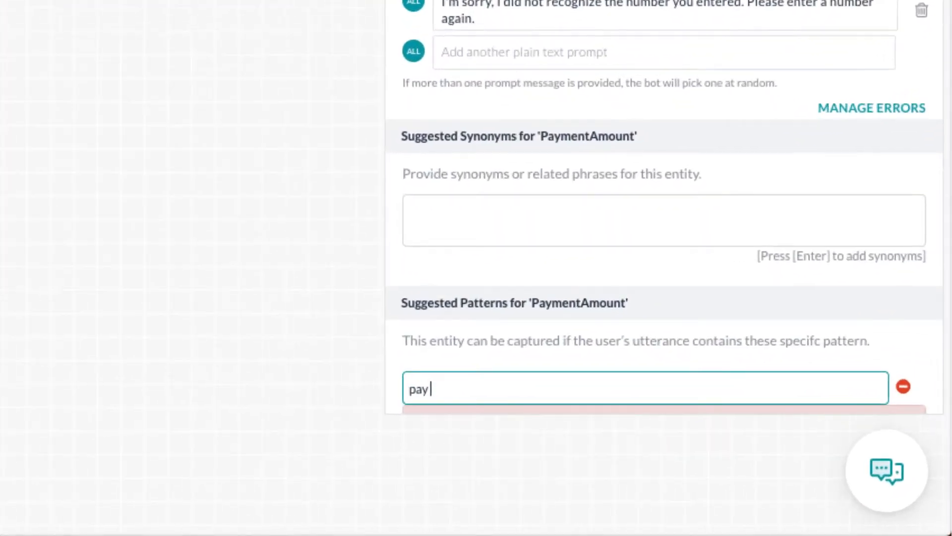
pyautogui.write('* dollars')
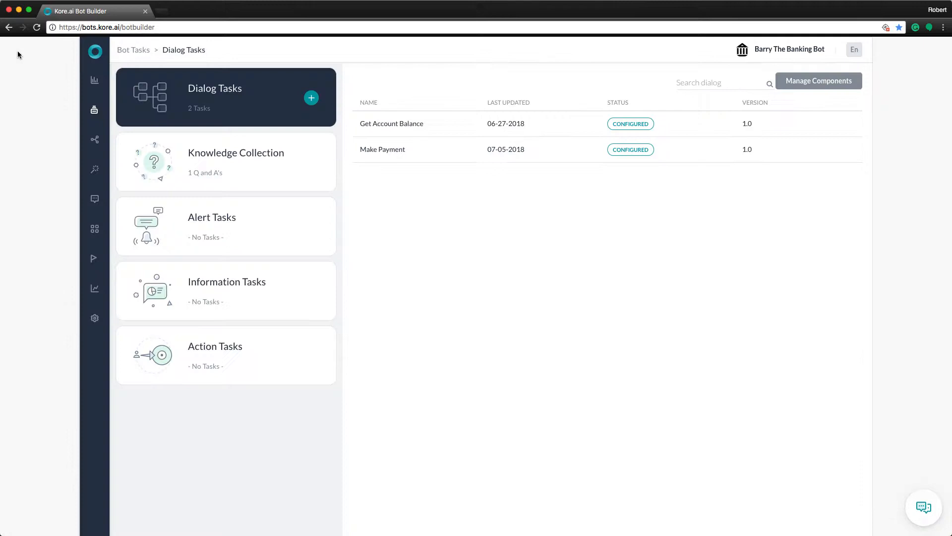
pyautogui.moveTo(120, 114)
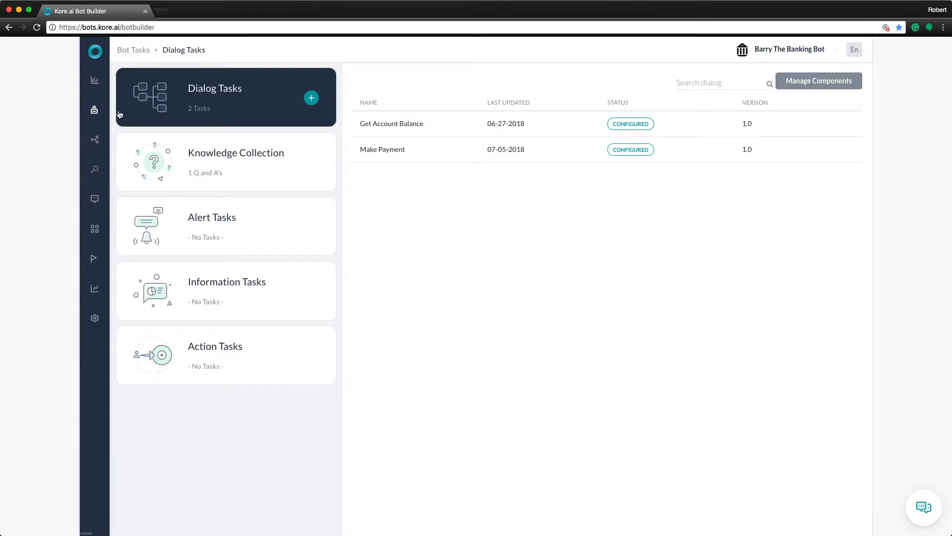
# - Show the ML model score chart from Machine Learning Utterances with the task filter applied
pyautogui.click(96, 110)
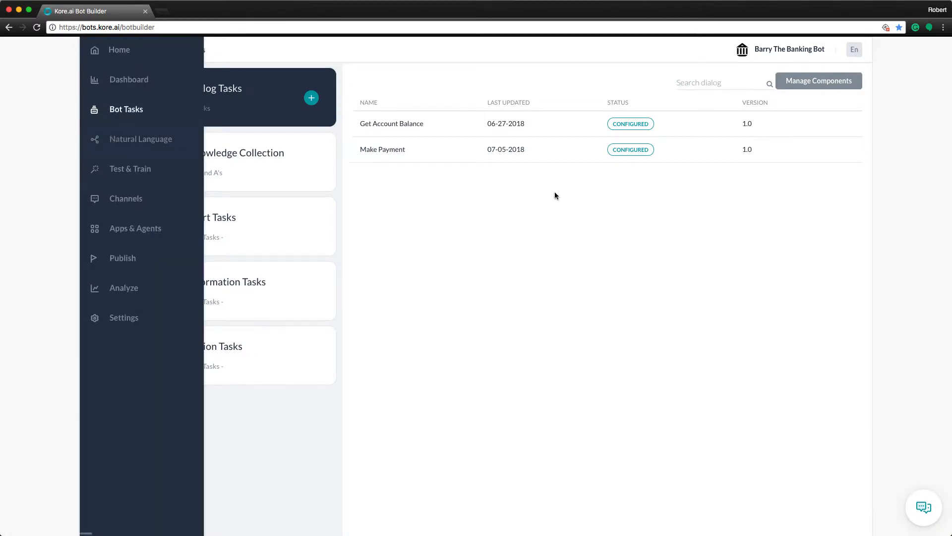
pyautogui.click(140, 139)
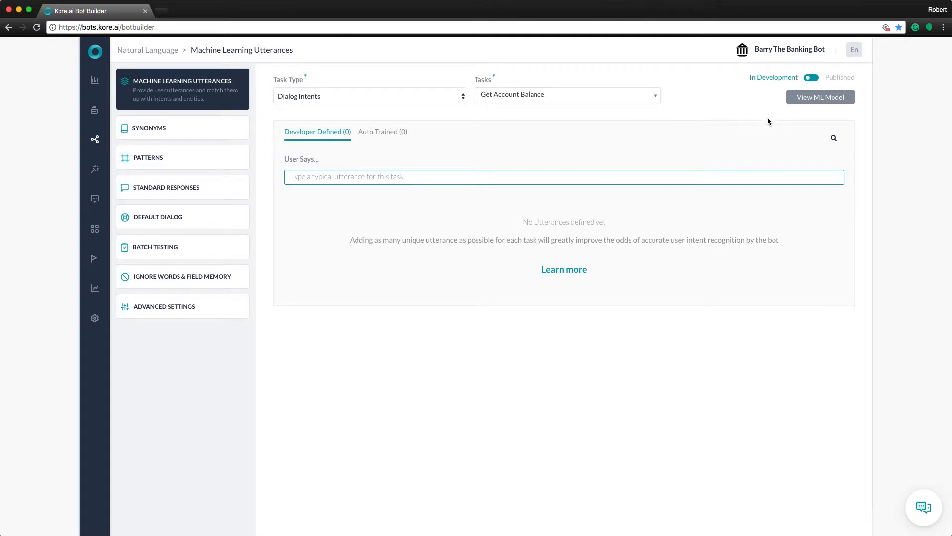
pyautogui.moveTo(820, 98)
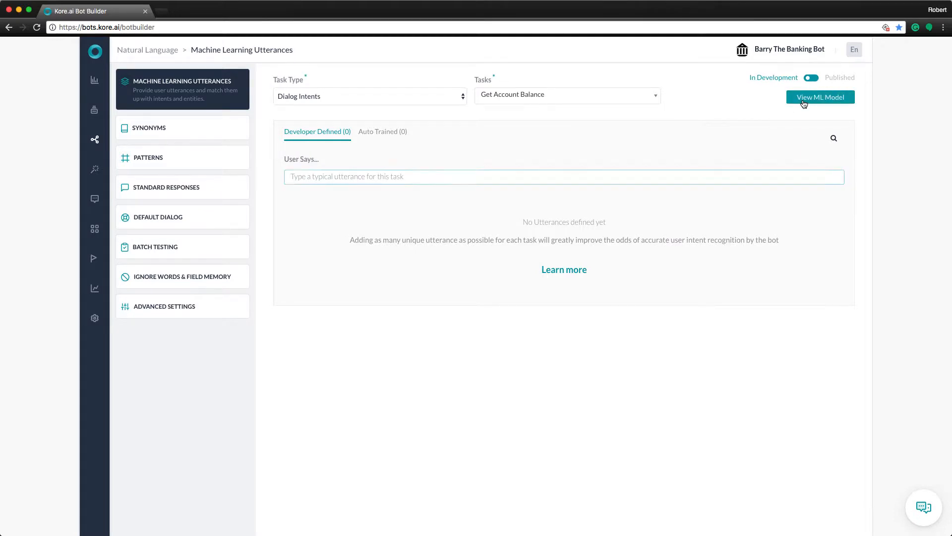
pyautogui.click(820, 97)
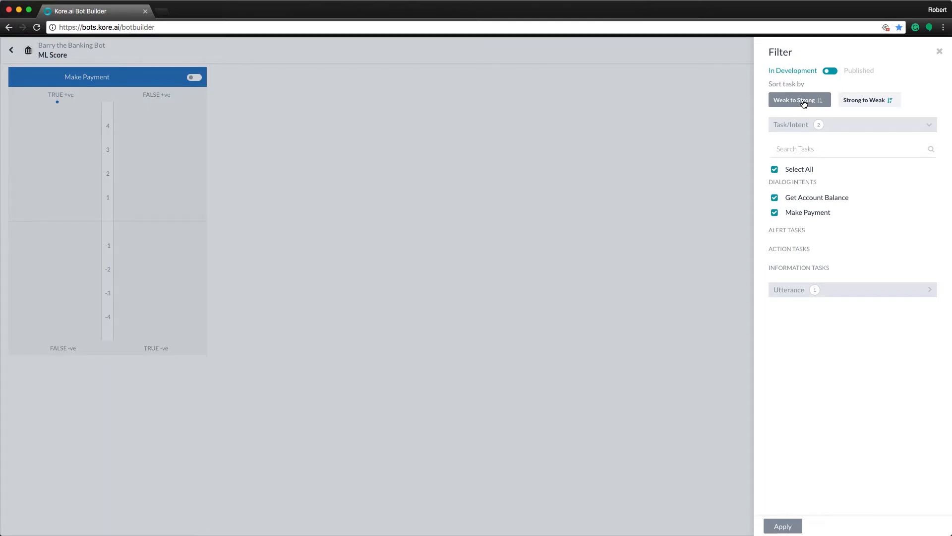
pyautogui.moveTo(157, 91)
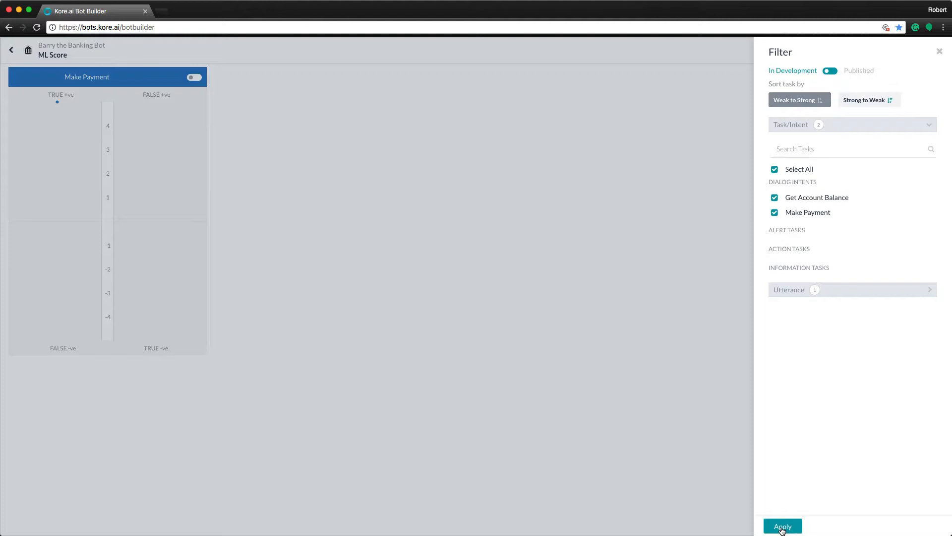
pyautogui.click(782, 526)
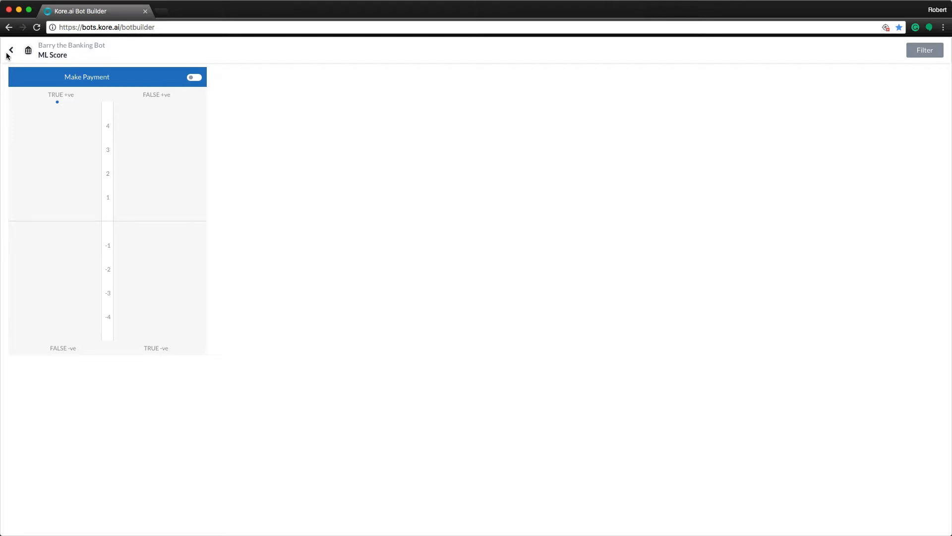
# - Leave the ML chart and go to the Test & Train page
pyautogui.click(10, 50)
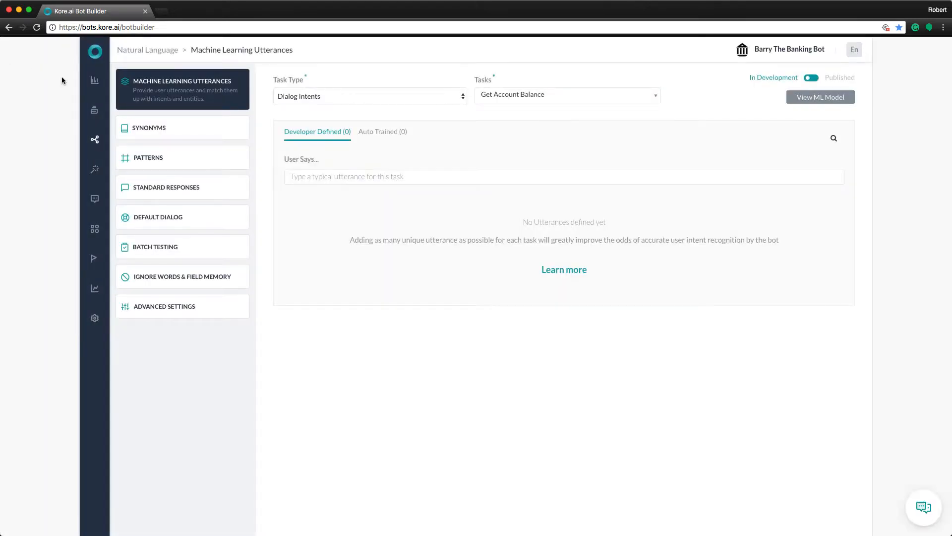
pyautogui.moveTo(280, 207)
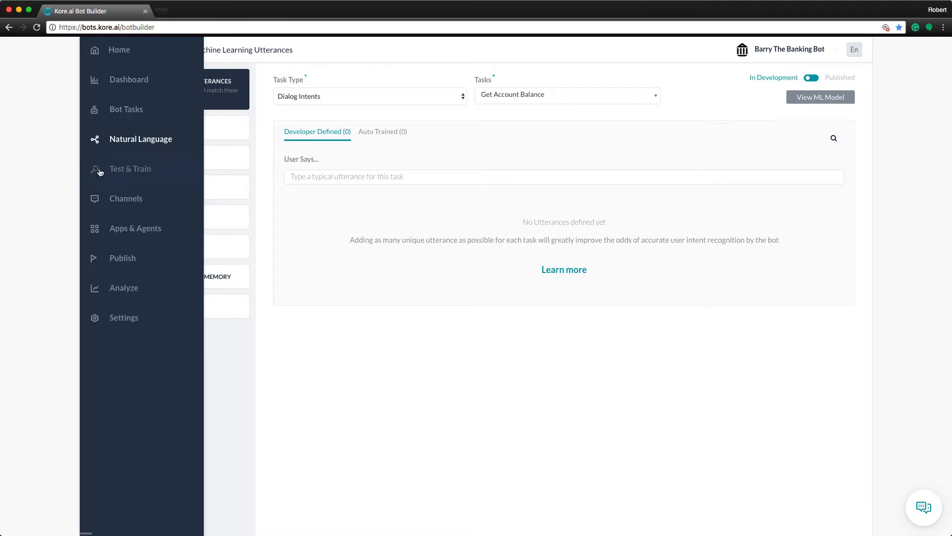
pyautogui.click(130, 169)
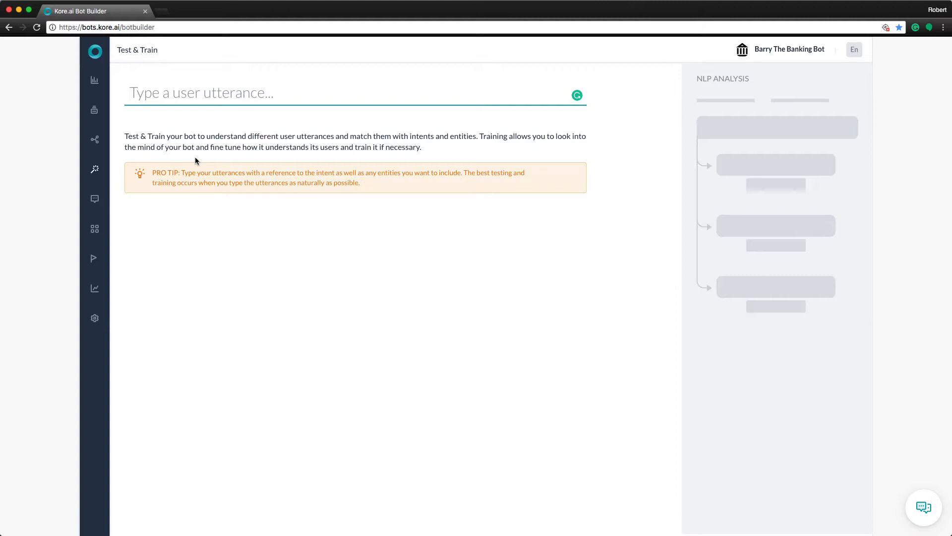
pyautogui.moveTo(261, 155)
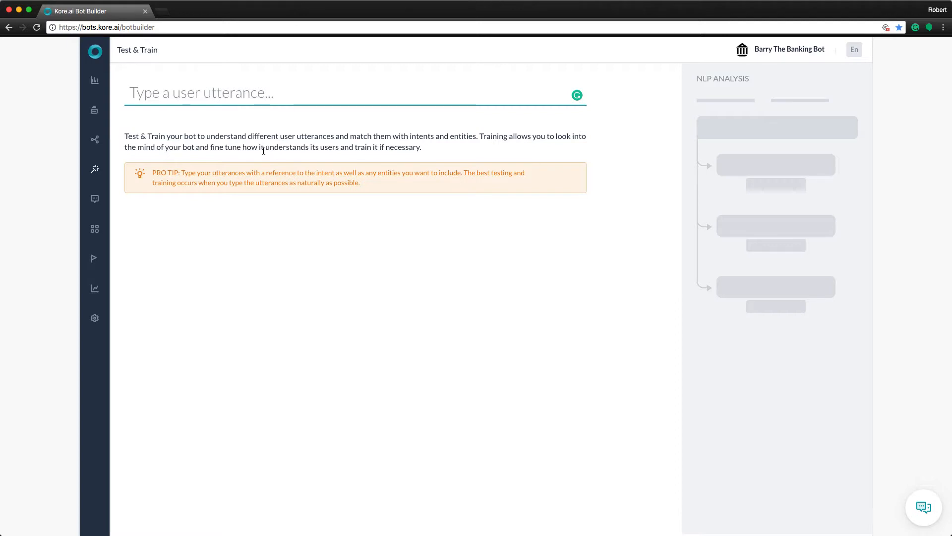
# - Run 'I need to pay a bill' and view the machine learning model's intent scores
pyautogui.write('I need to')
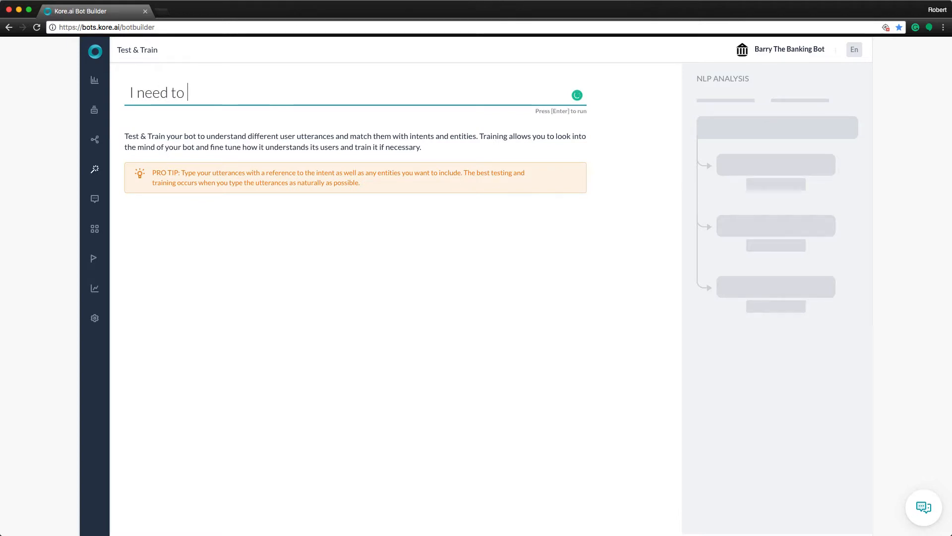
pyautogui.write('pay a bill')
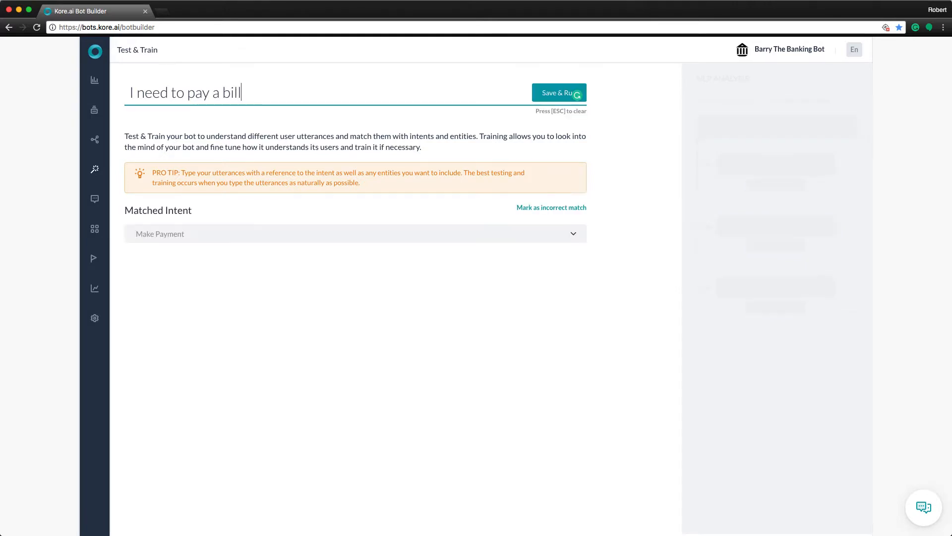
pyautogui.click(559, 93)
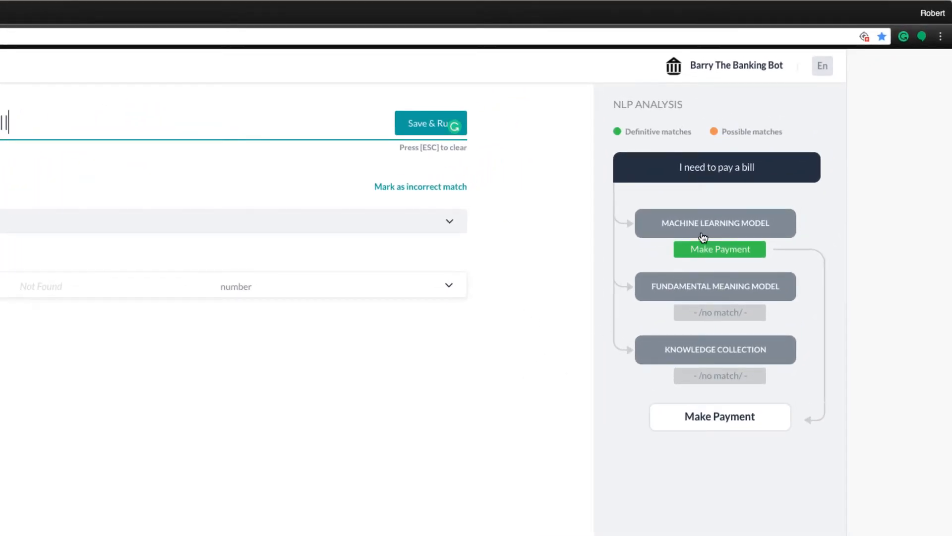
pyautogui.click(715, 223)
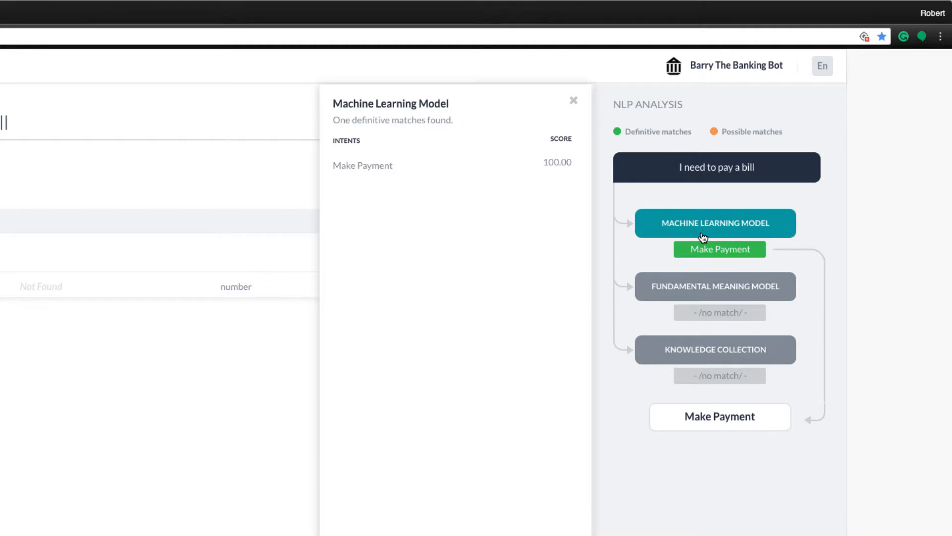
pyautogui.moveTo(507, 173)
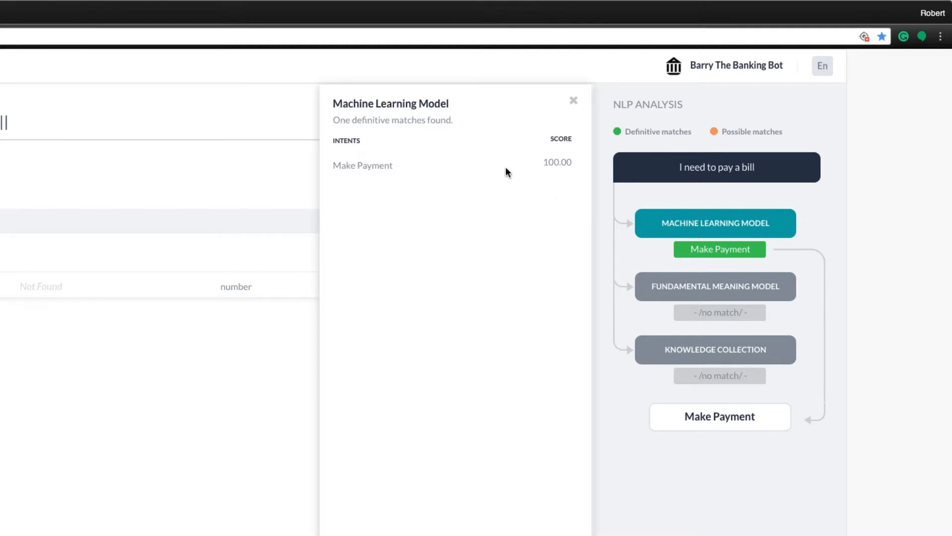
pyautogui.moveTo(575, 106)
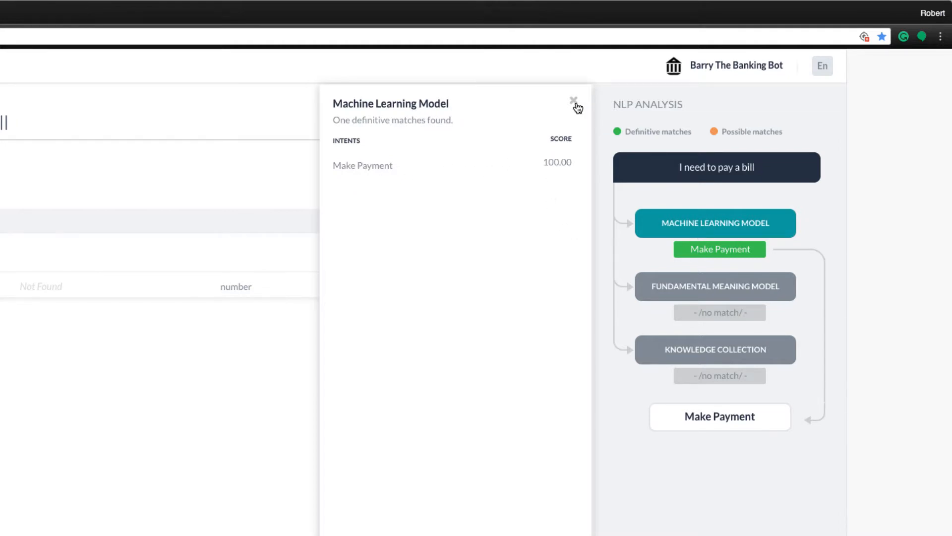
# - Review the fundamental meaning breakdown for Get Account Balance, then clear the utterance
pyautogui.click(715, 286)
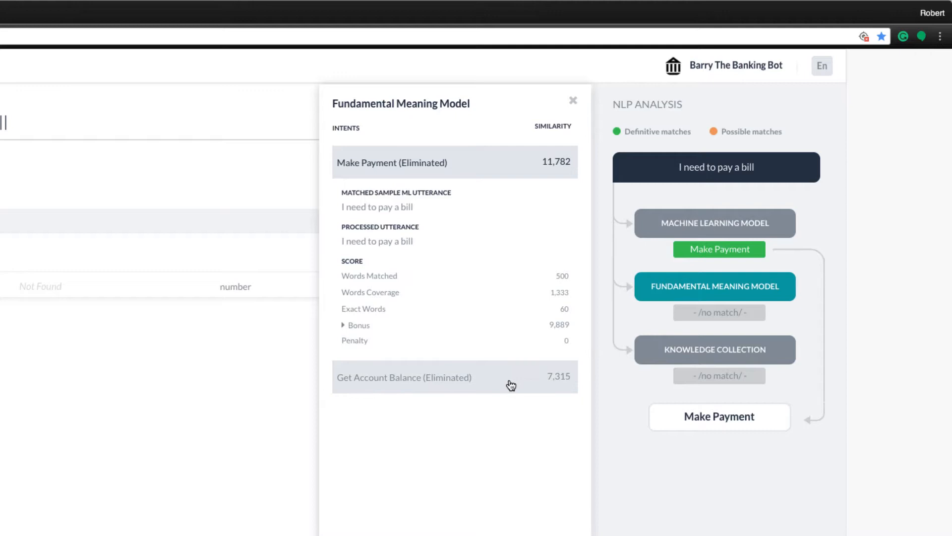
pyautogui.click(404, 377)
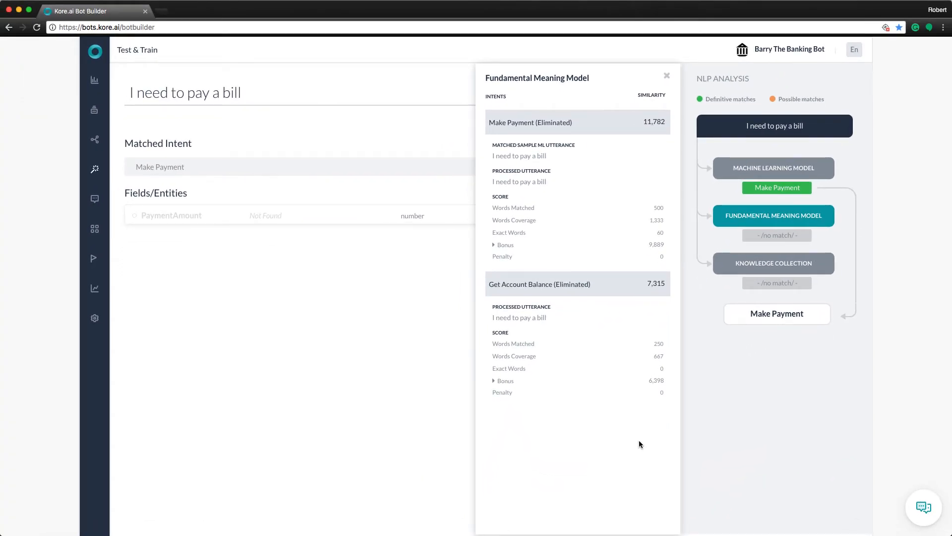
pyautogui.click(667, 75)
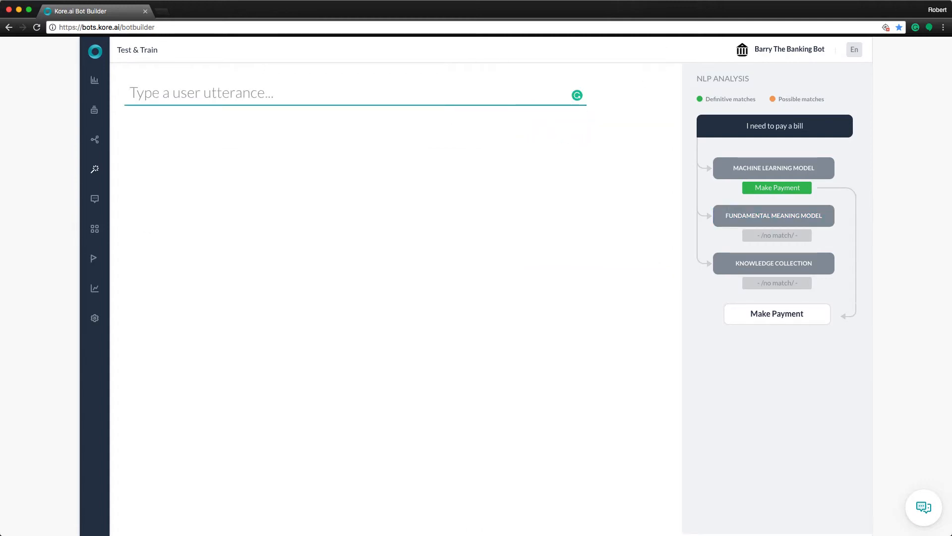
# - Run 'get my balance' and view its ML and fundamental meaning model scores
pyautogui.write('get my balance')
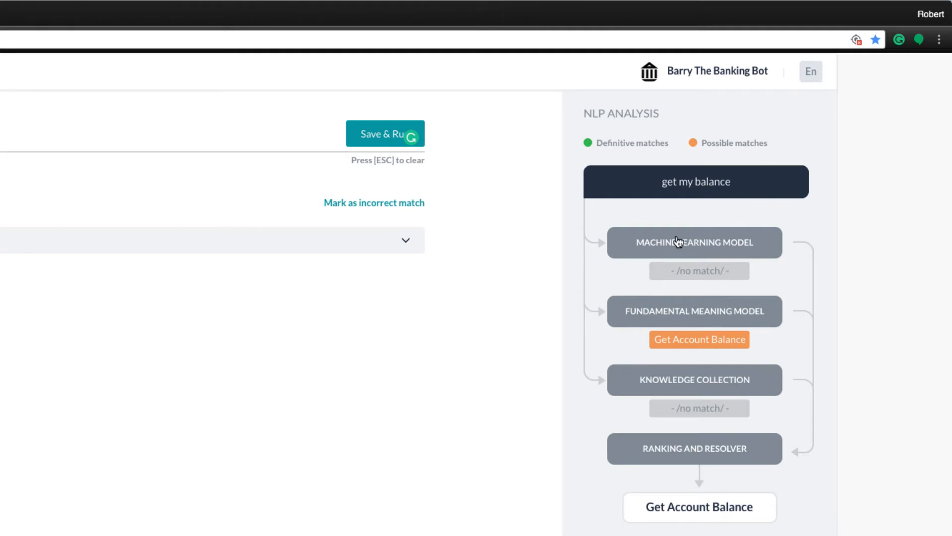
pyautogui.click(694, 242)
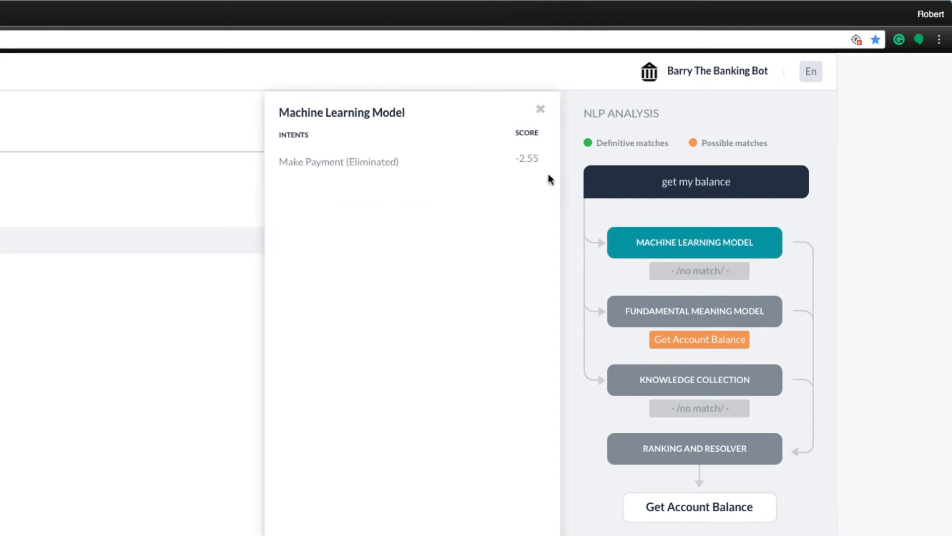
pyautogui.click(539, 109)
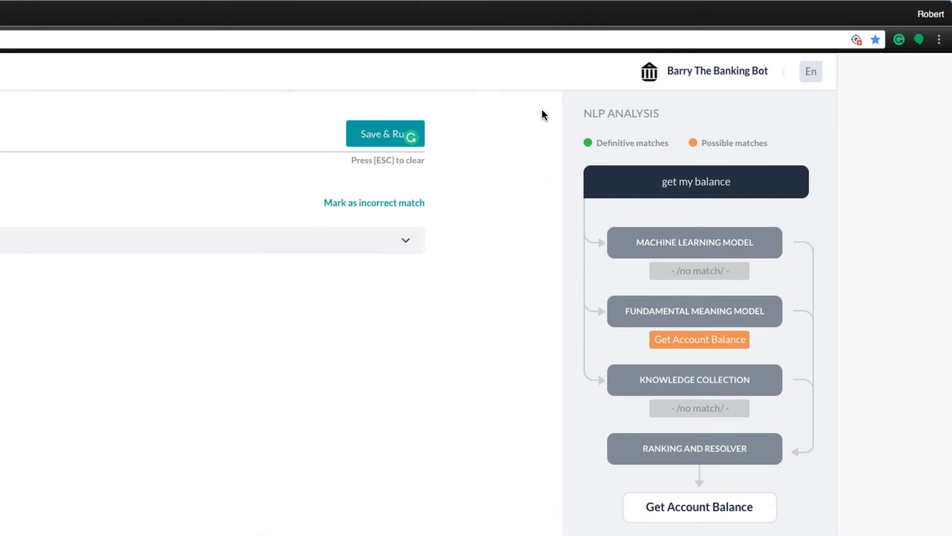
pyautogui.click(693, 311)
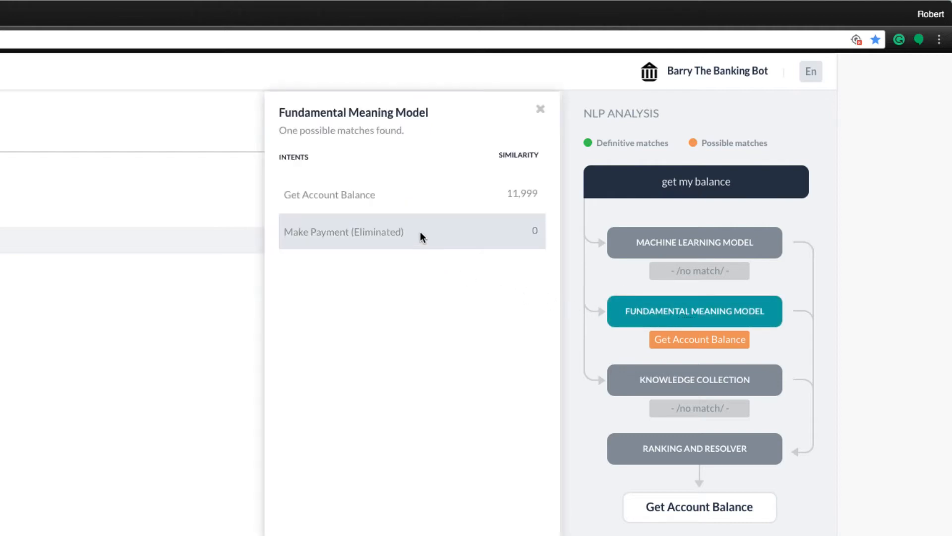
# - Expand the Get Account Balance breakdown and its bonus components, then clear the utterance
pyautogui.click(330, 194)
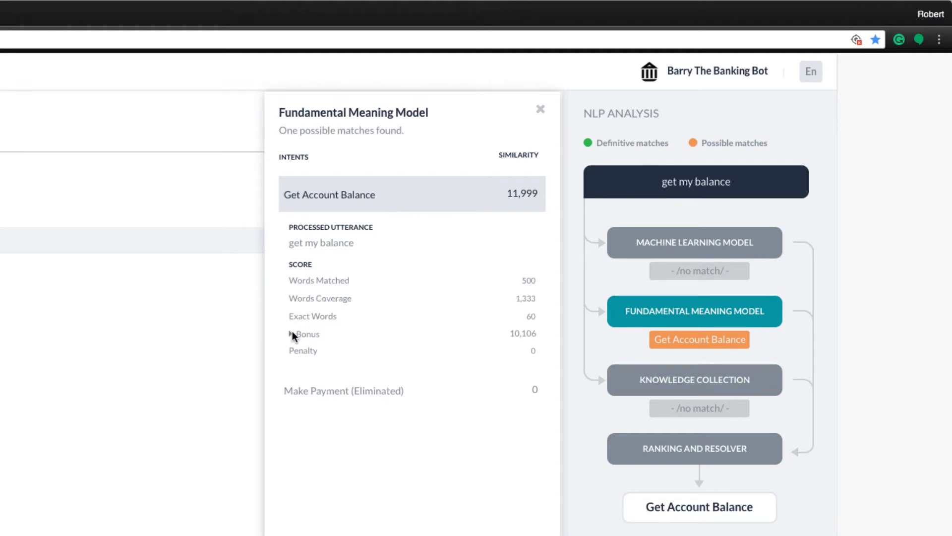
pyautogui.click(294, 333)
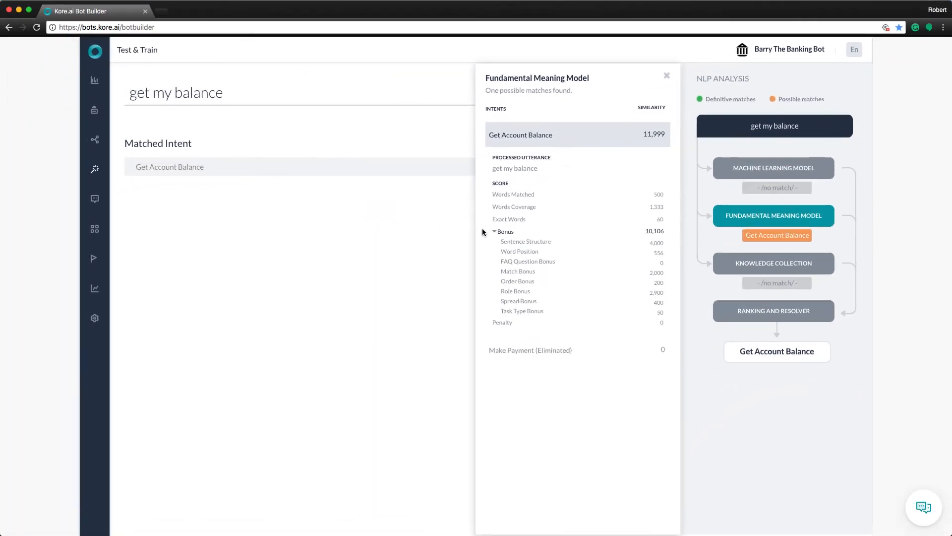
pyautogui.click(667, 75)
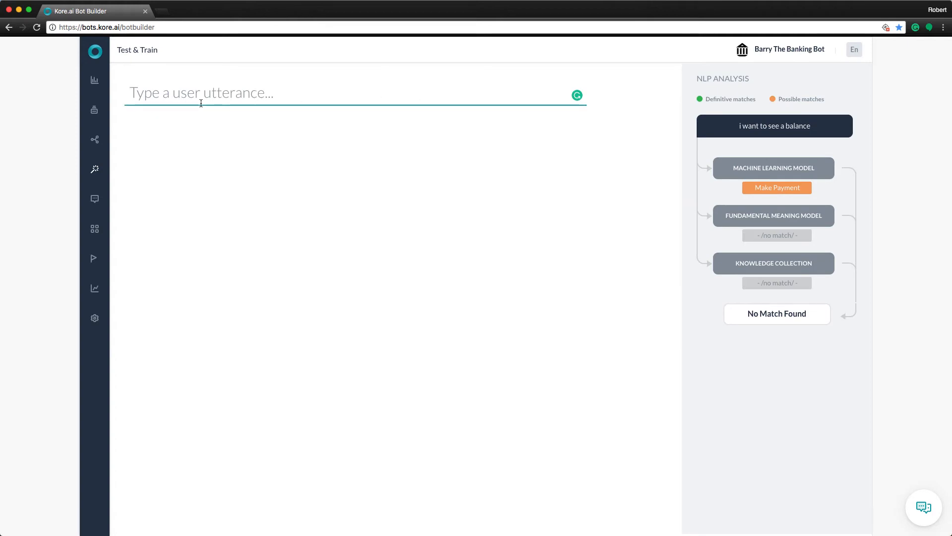
# - Assign 'i want to see a balance' to Get Account Balance and save and train the bot
pyautogui.write('i want')
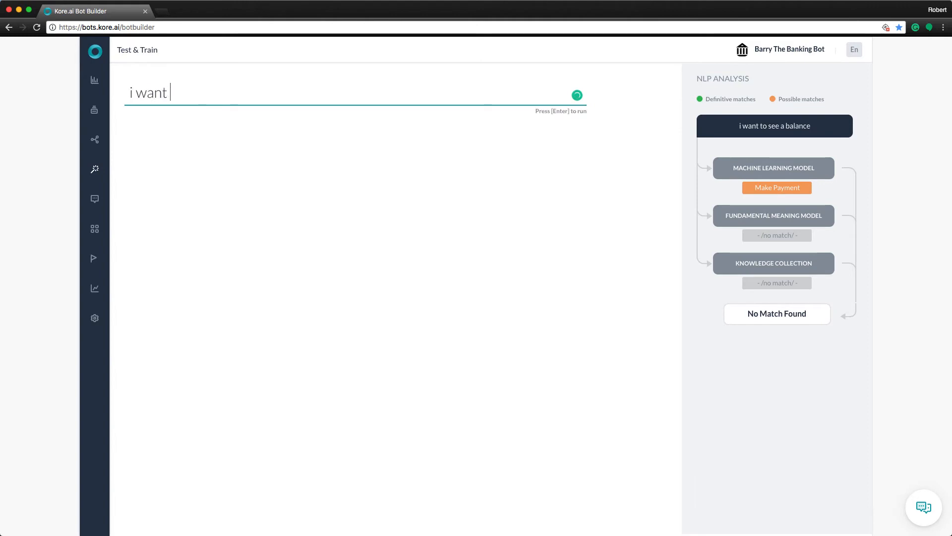
pyautogui.write('to see a baland')
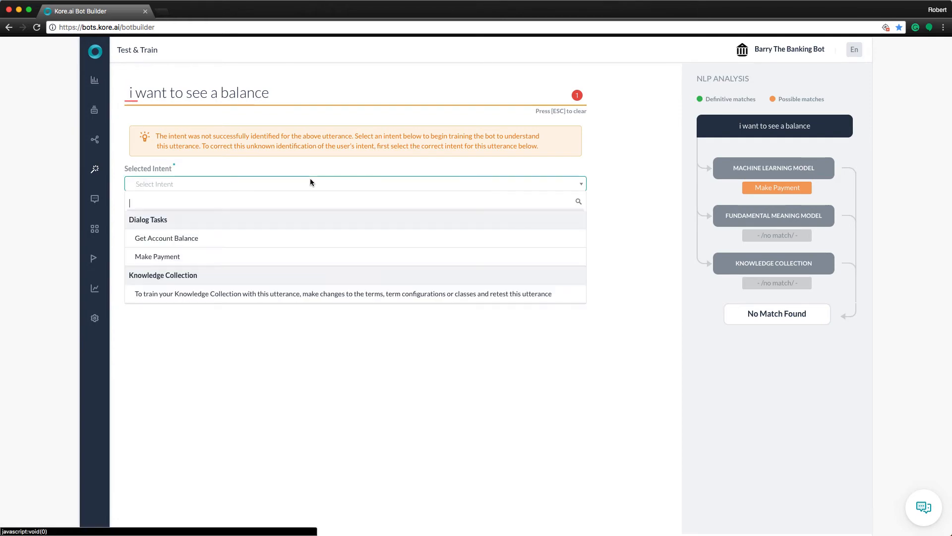
pyautogui.click(165, 237)
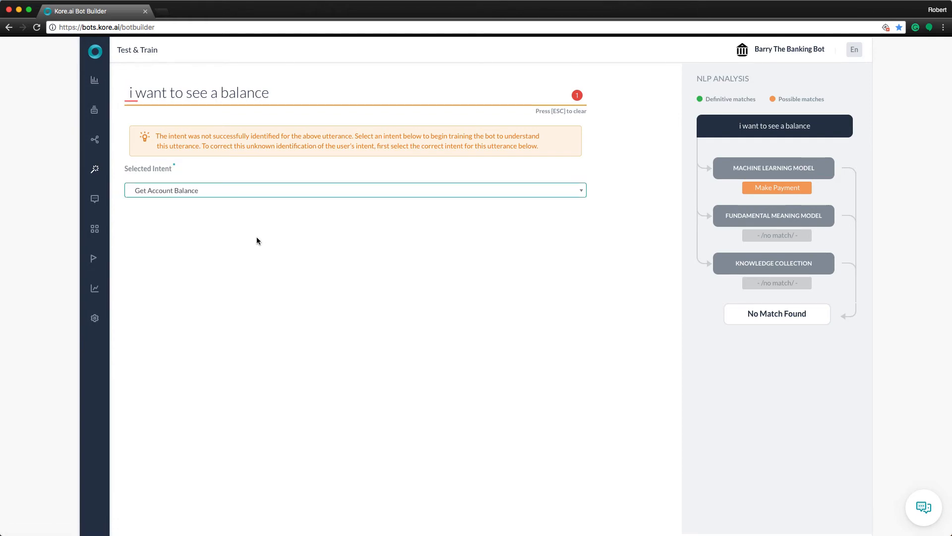
pyautogui.click(354, 191)
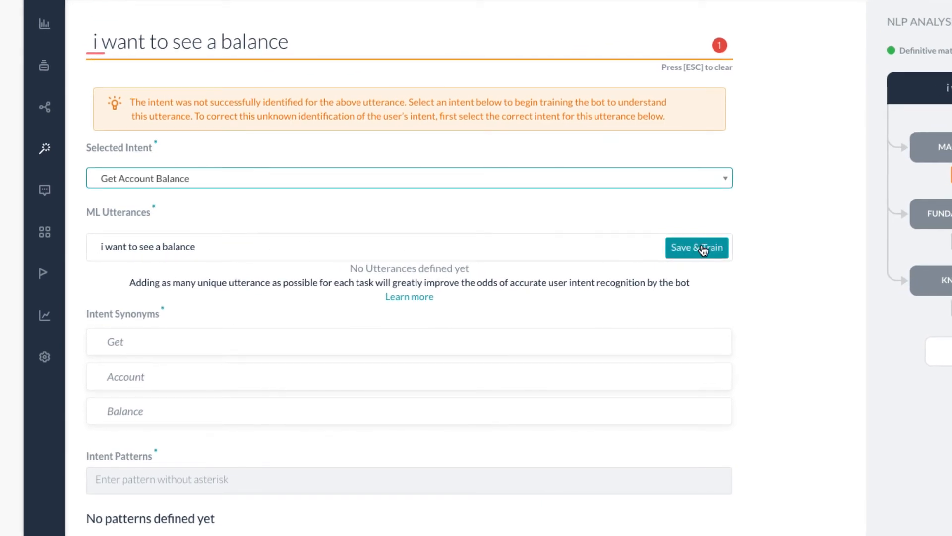
pyautogui.click(698, 247)
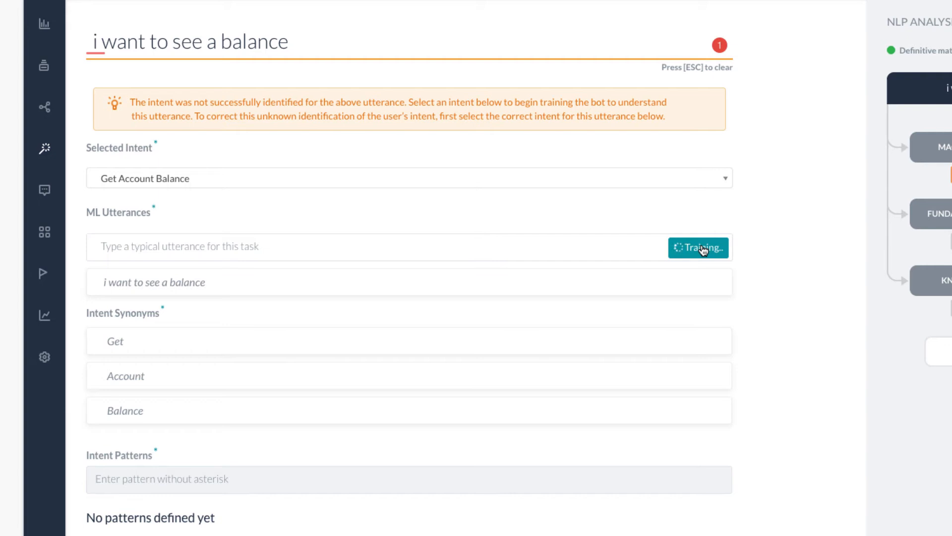
pyautogui.moveTo(638, 268)
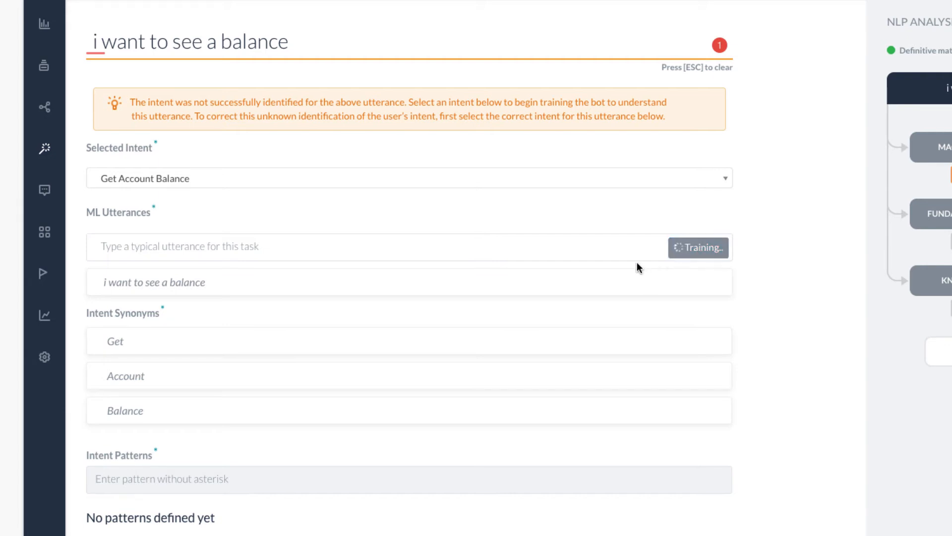
pyautogui.moveTo(565, 212)
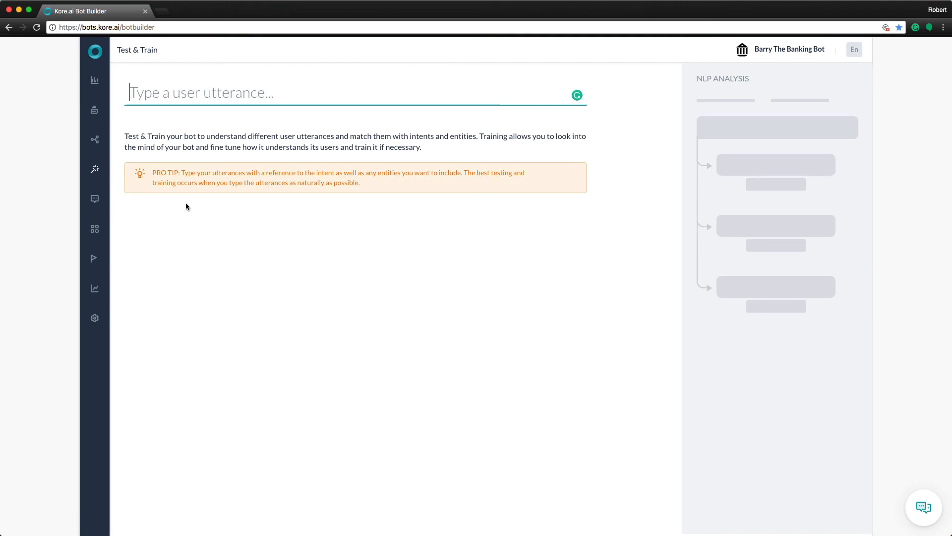
# - Go to Natural Language > Batch Testing to run the developer defined utterances suite
pyautogui.click(95, 140)
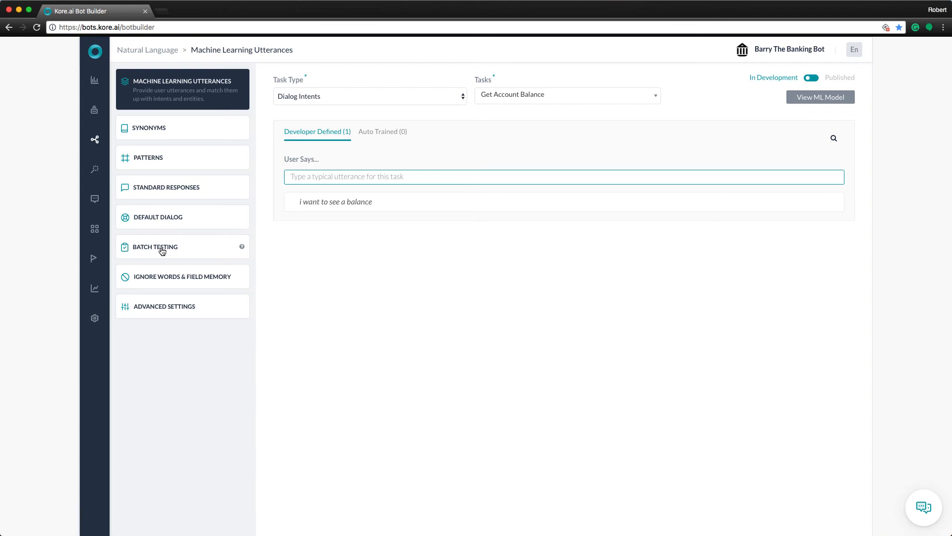
pyautogui.moveTo(167, 251)
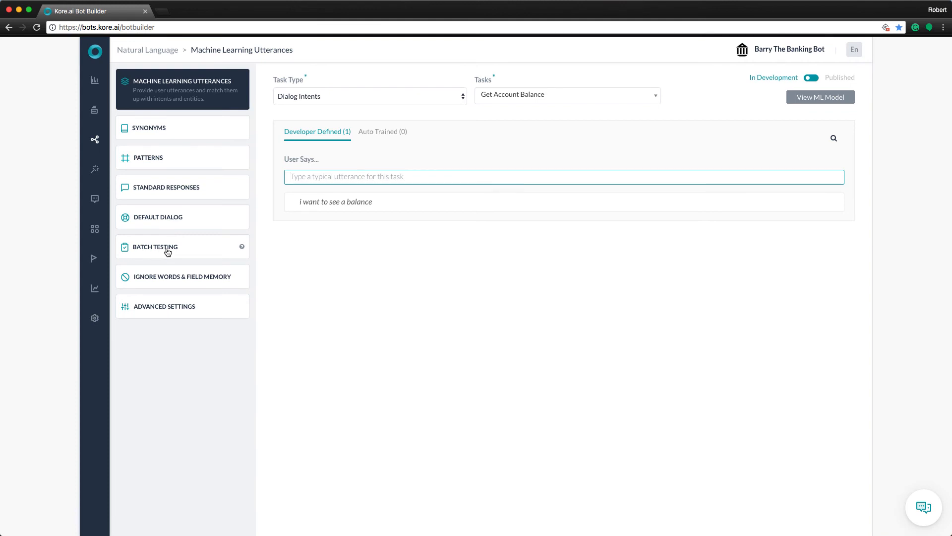
pyautogui.click(161, 247)
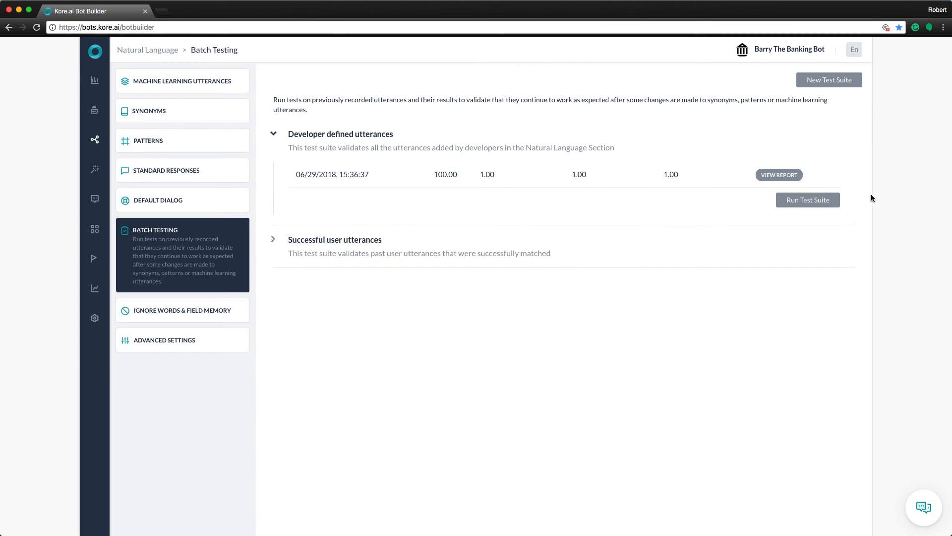
pyautogui.moveTo(523, 252)
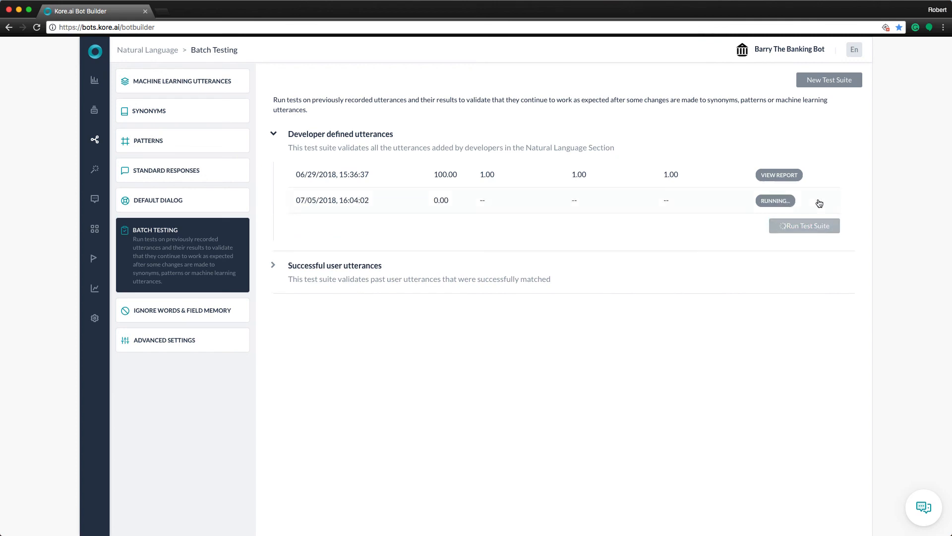
pyautogui.moveTo(780, 237)
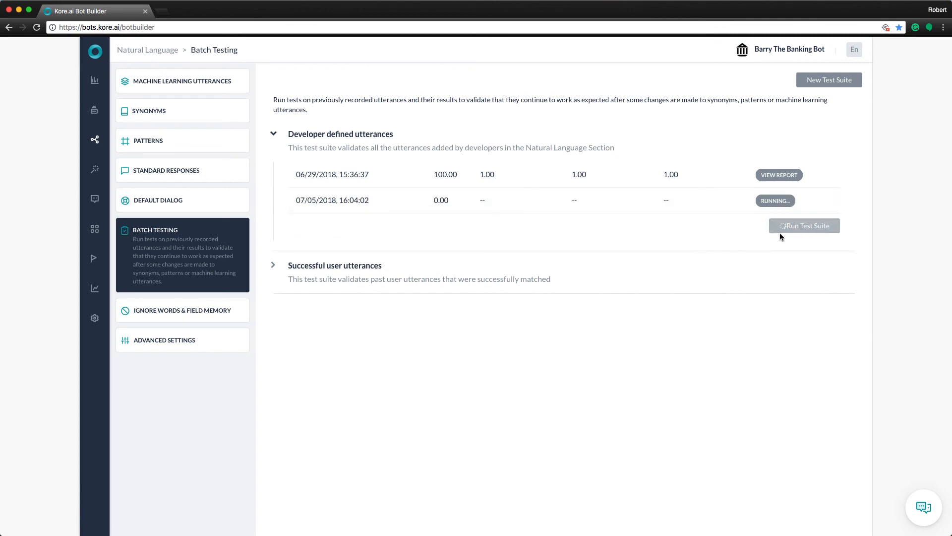